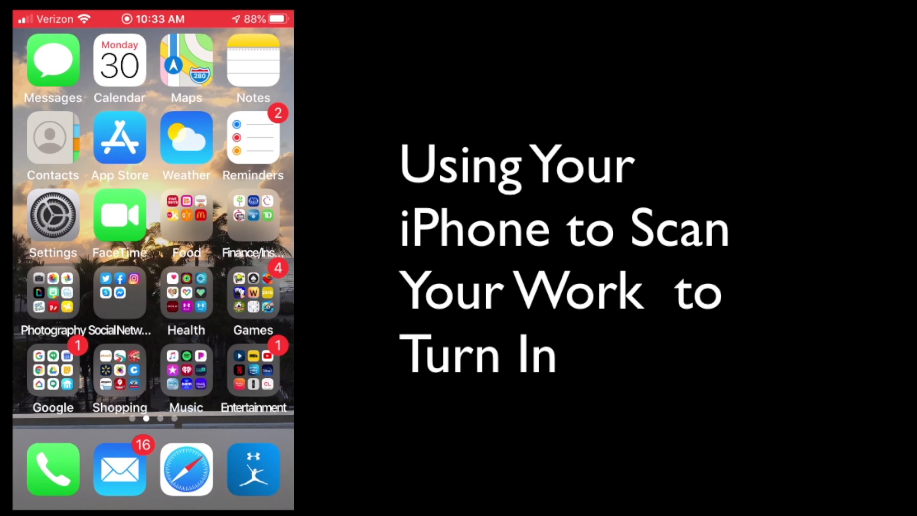
Start a new blank note in Notes and bring up its camera attachment options
click(252, 60)
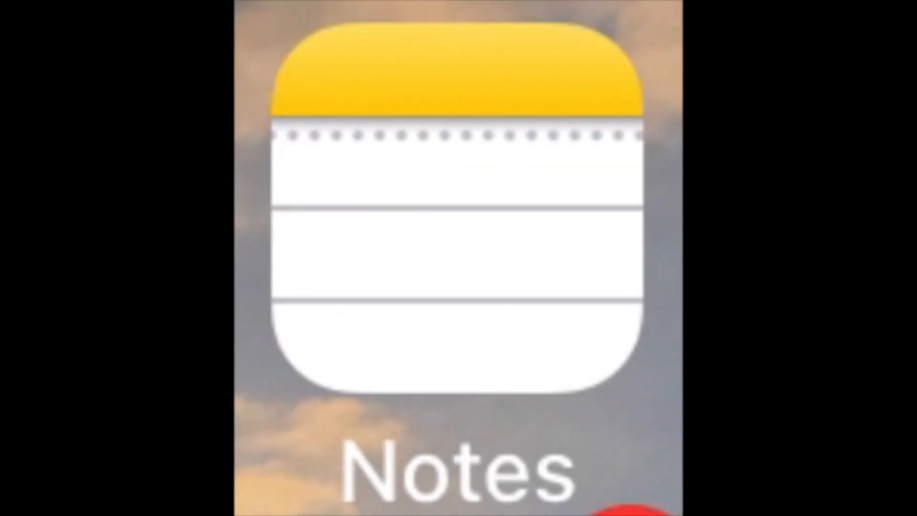
click(456, 222)
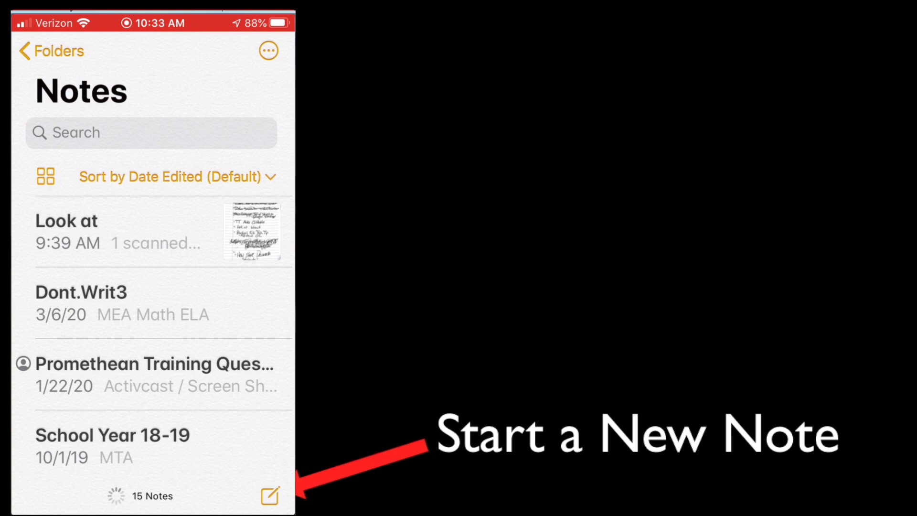
click(267, 496)
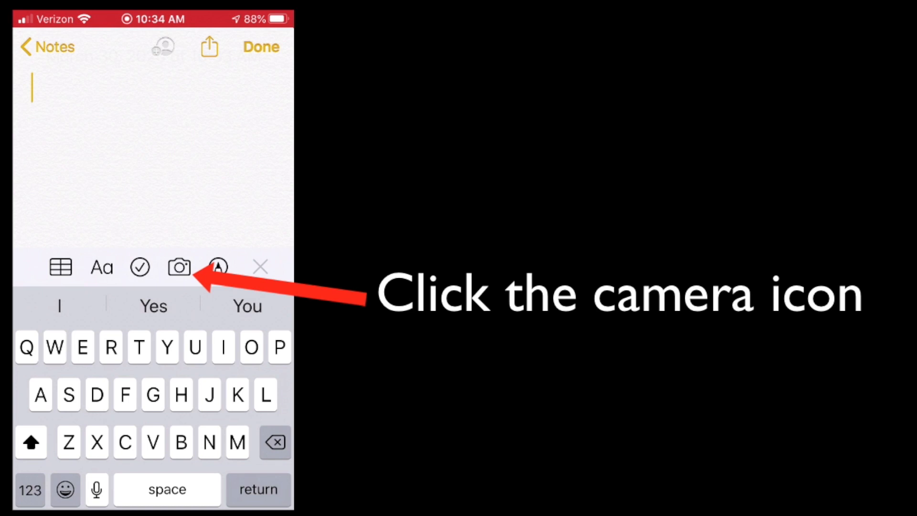
click(178, 267)
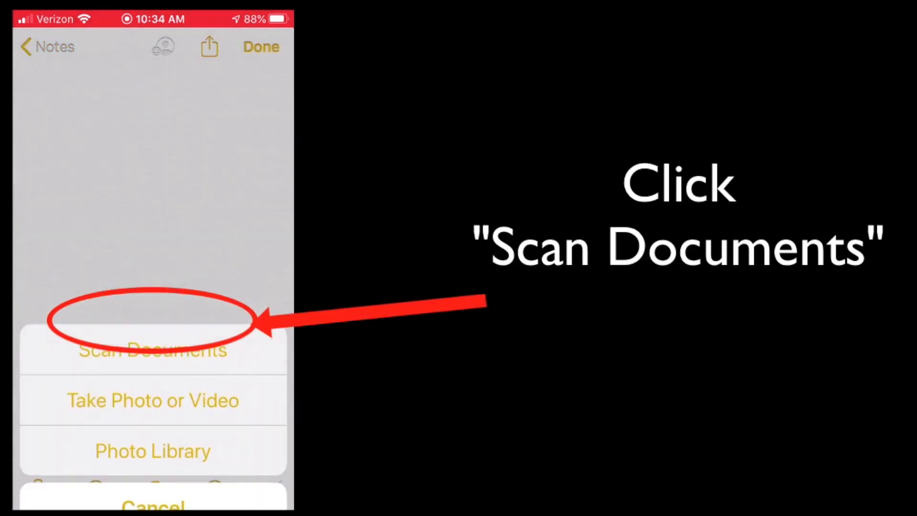
Scan the Two-Step Equations With Integers worksheet as the first document page
click(152, 349)
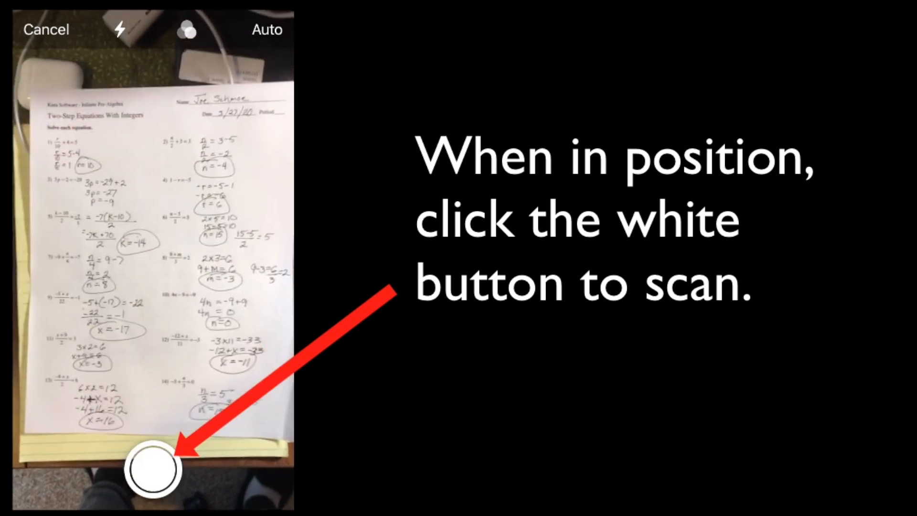
click(154, 469)
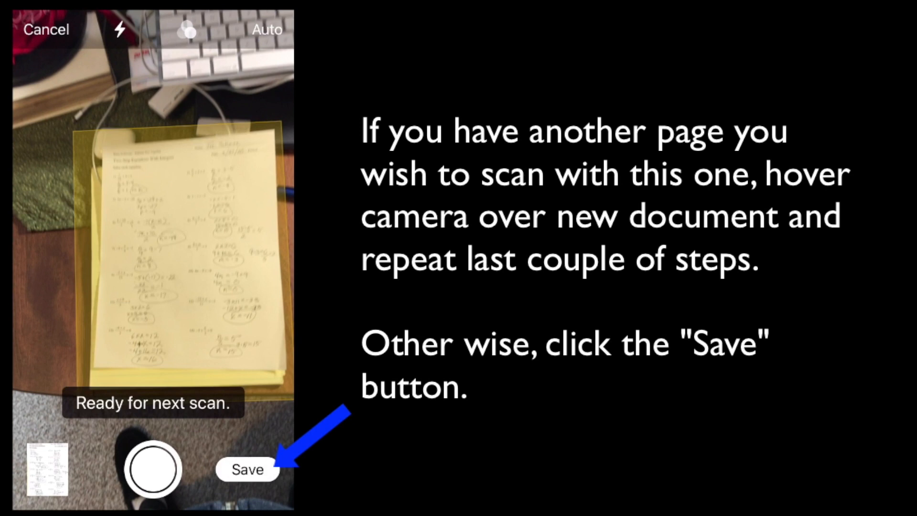
Save the scan into the note and share it to Google Drive, reaching the account chooser
click(246, 470)
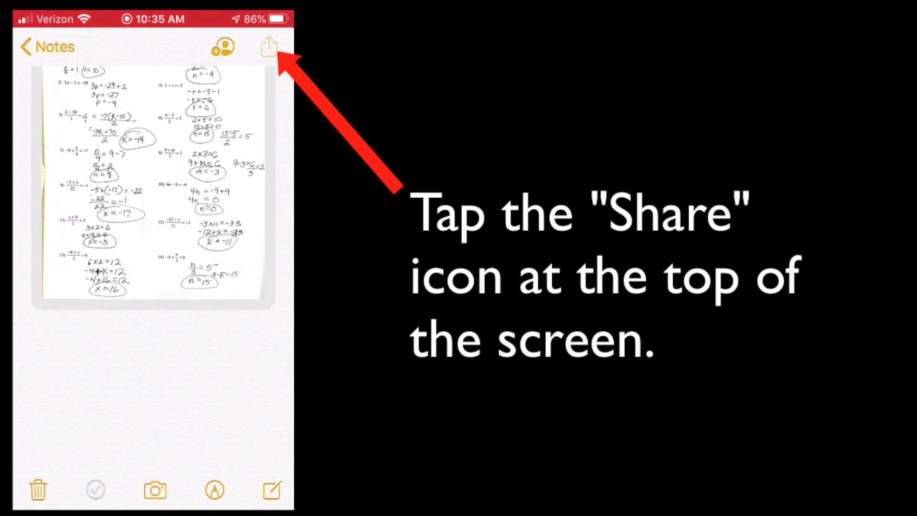
click(268, 47)
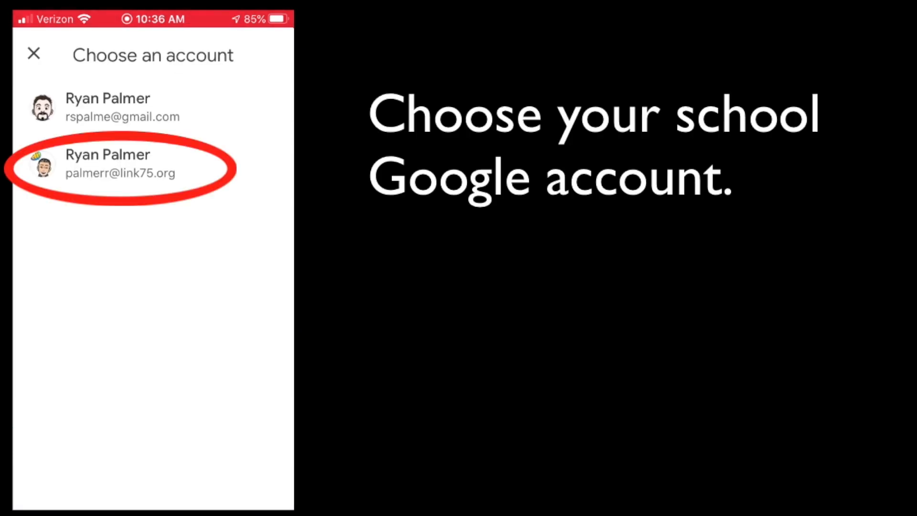
Choose the school account and set the OnlineLearning folder in My Drive as the destination
click(120, 162)
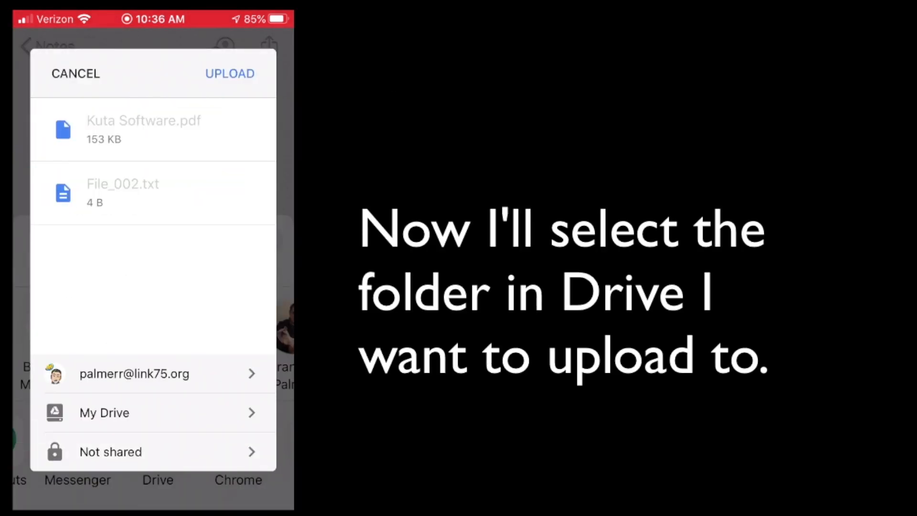
click(103, 413)
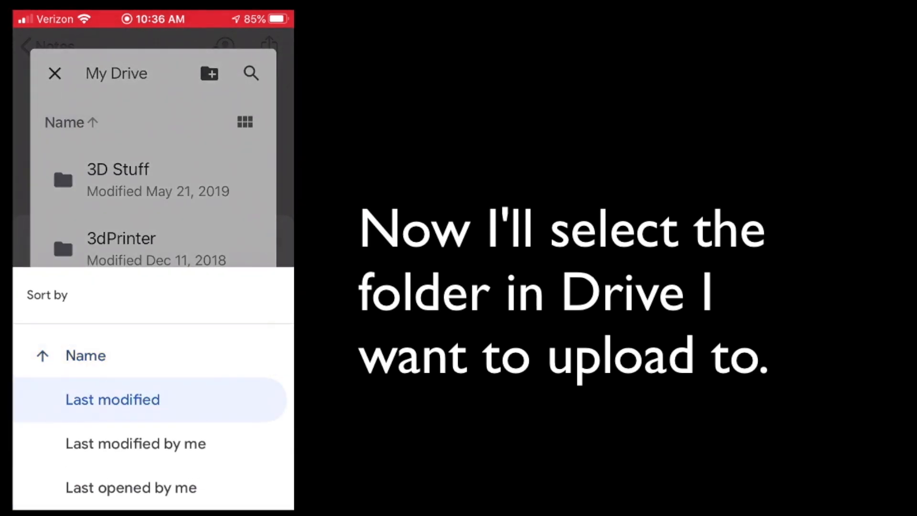
click(112, 399)
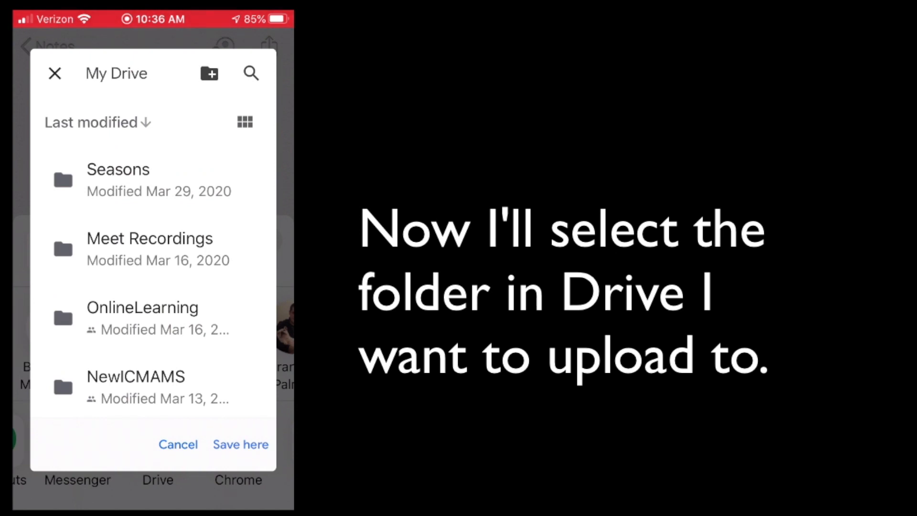
click(142, 308)
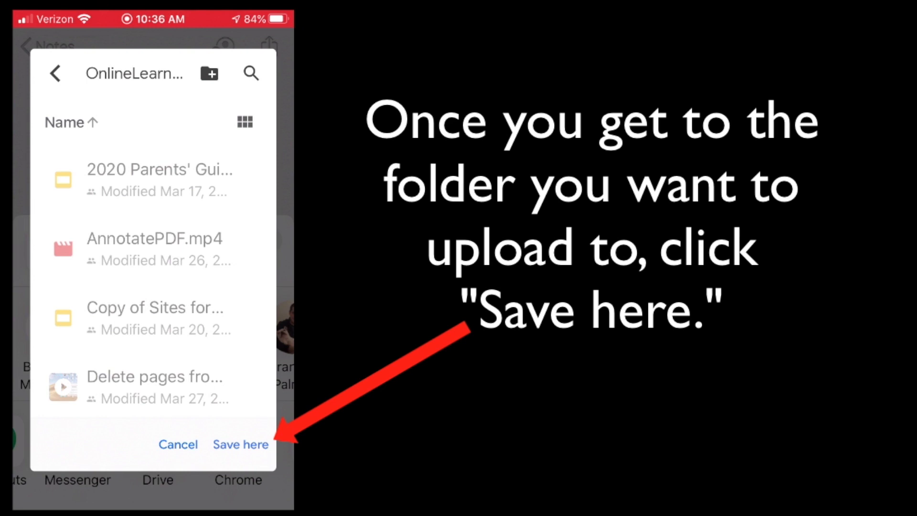
click(241, 444)
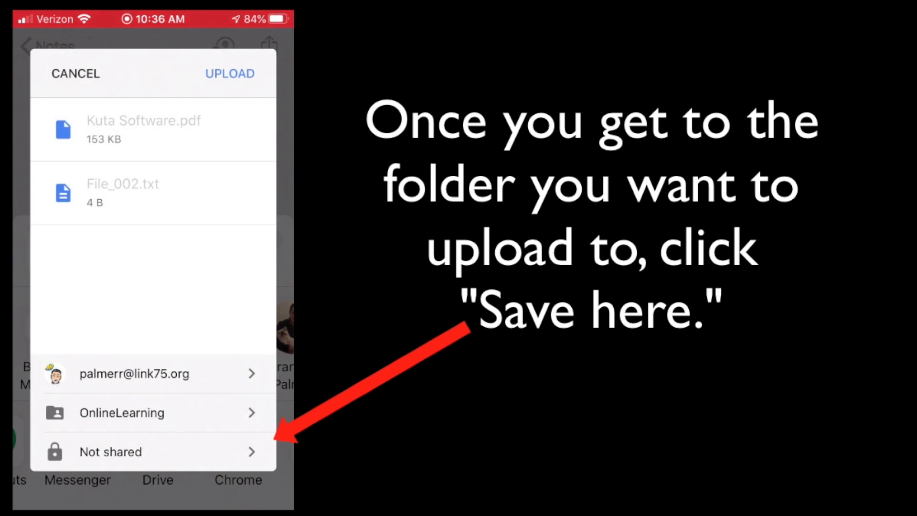
Upload the scanned worksheet PDF to OnlineLearning and return to the note
click(229, 74)
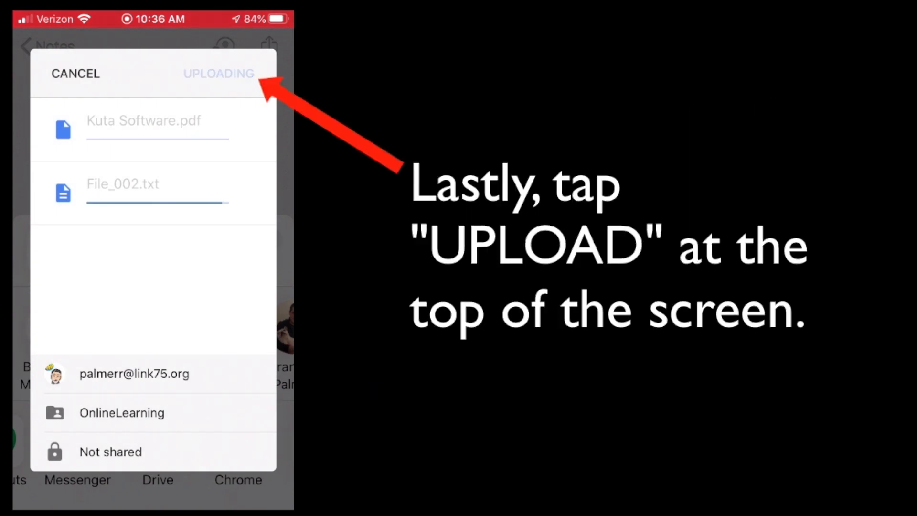
click(218, 73)
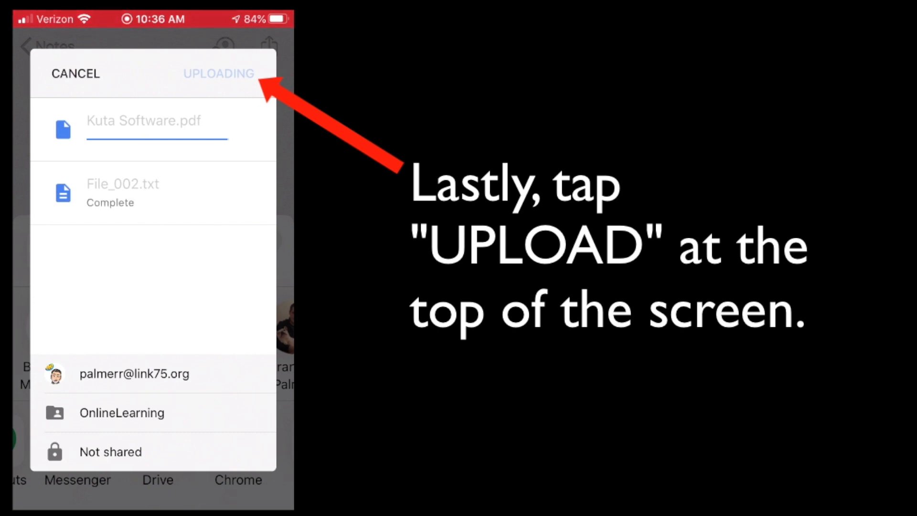
click(218, 73)
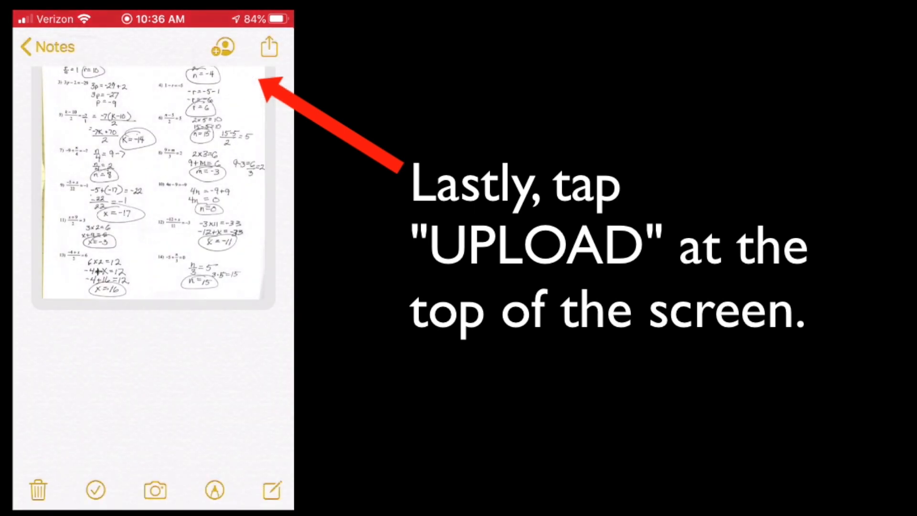